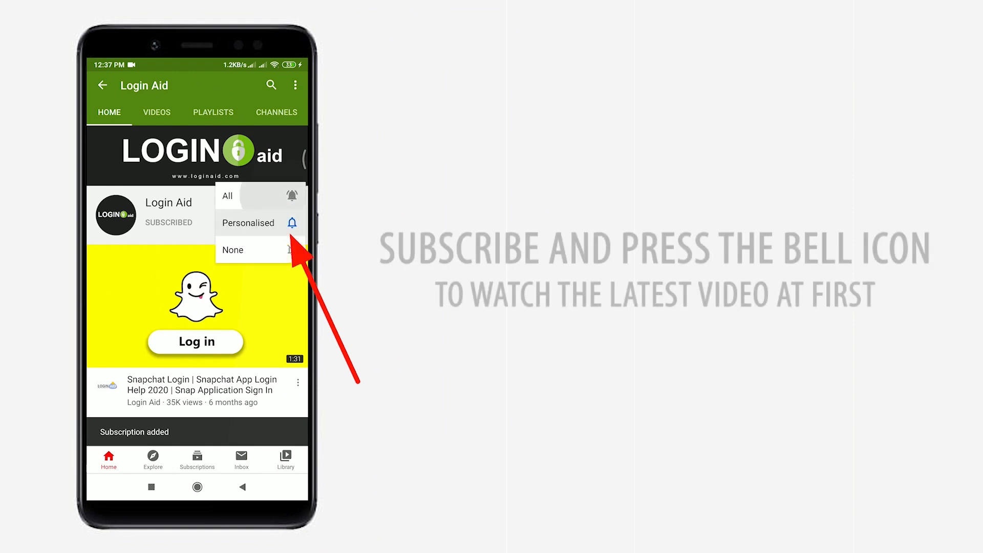
- Subscribe to the Login Aid YouTube channel with personalised notifications
{"action": "left_click", "coordinate": [228, 196]}
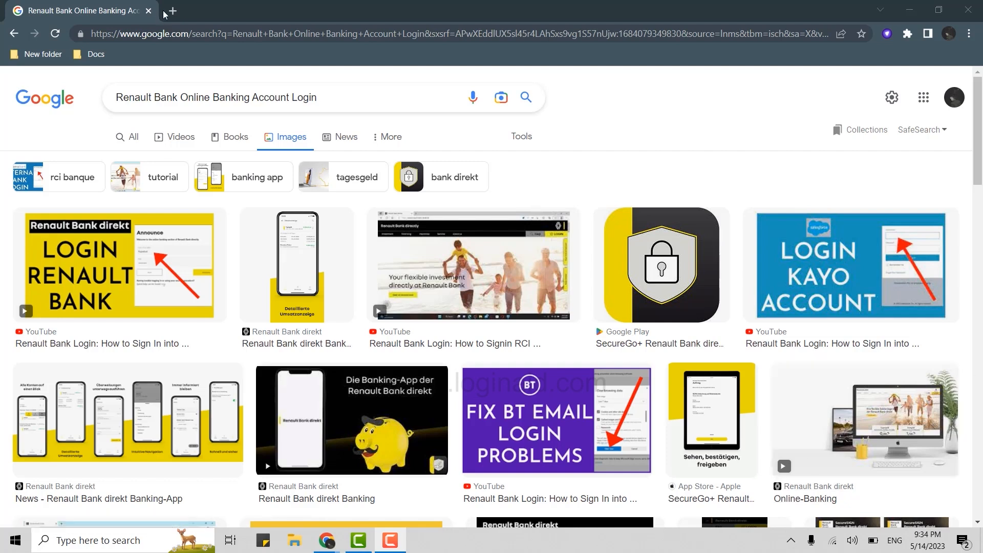
- In a new tab, go to the Renault Bank direkt website via the address bar
{"action": "left_click", "coordinate": [172, 11]}
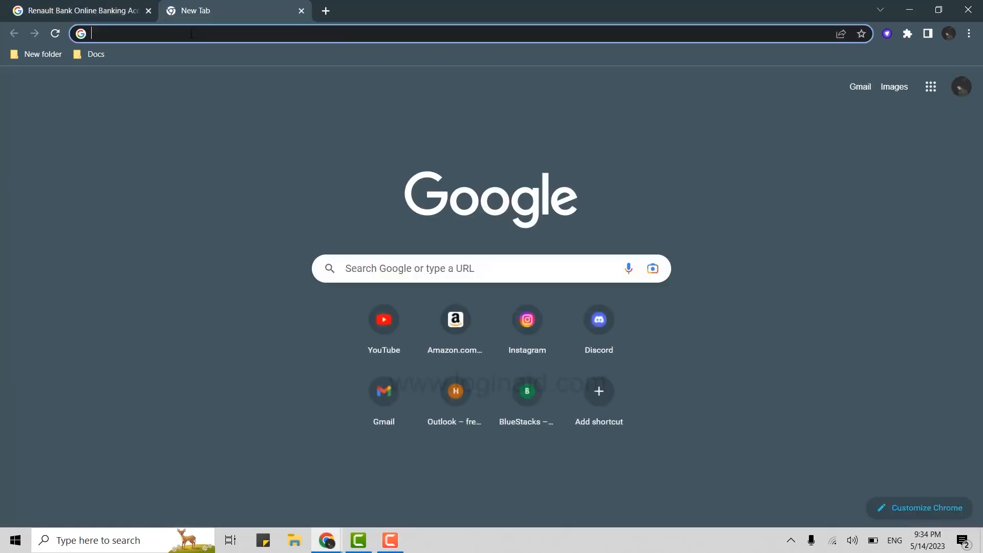
{"action": "type", "text": "renault bank online banking account login"}
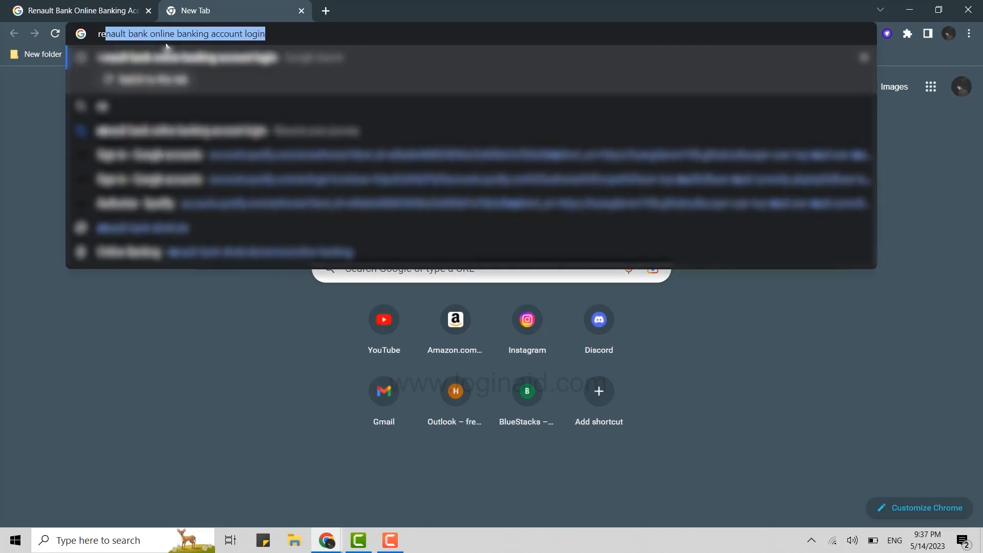
{"action": "type", "text": "renault-bank-direkt.de"}
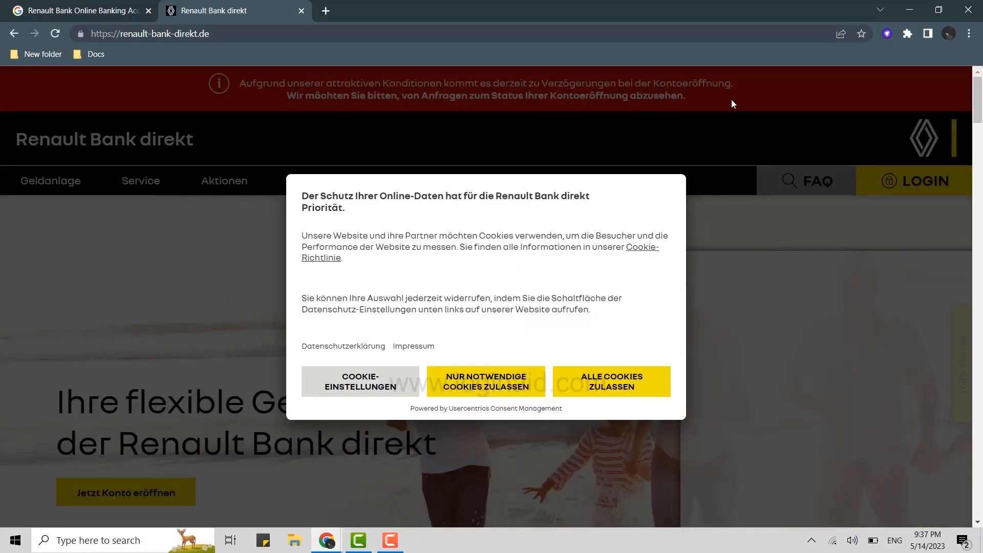
- Allow all cookies and go to the online banking LOGIN page
{"action": "left_click", "coordinate": [820, 33]}
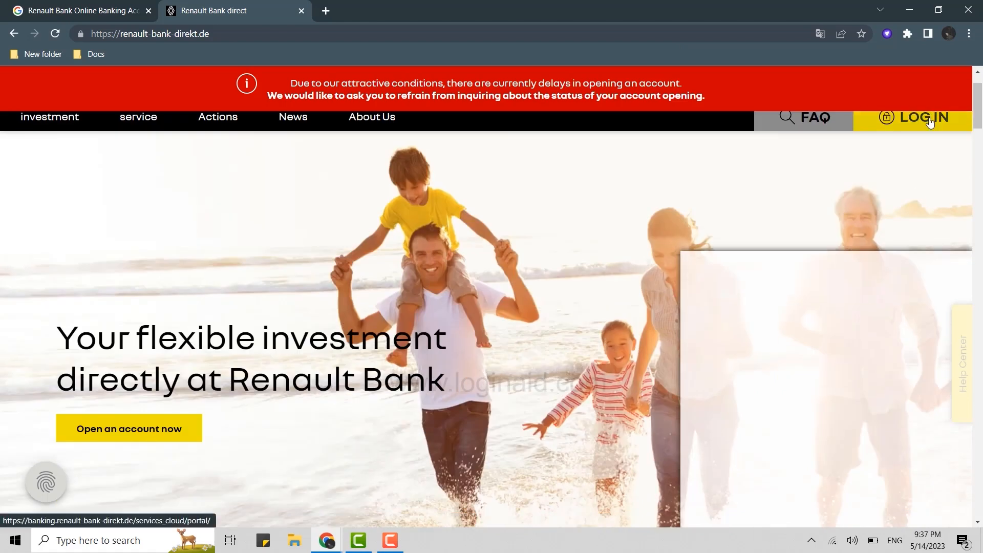
{"action": "left_click", "coordinate": [921, 117]}
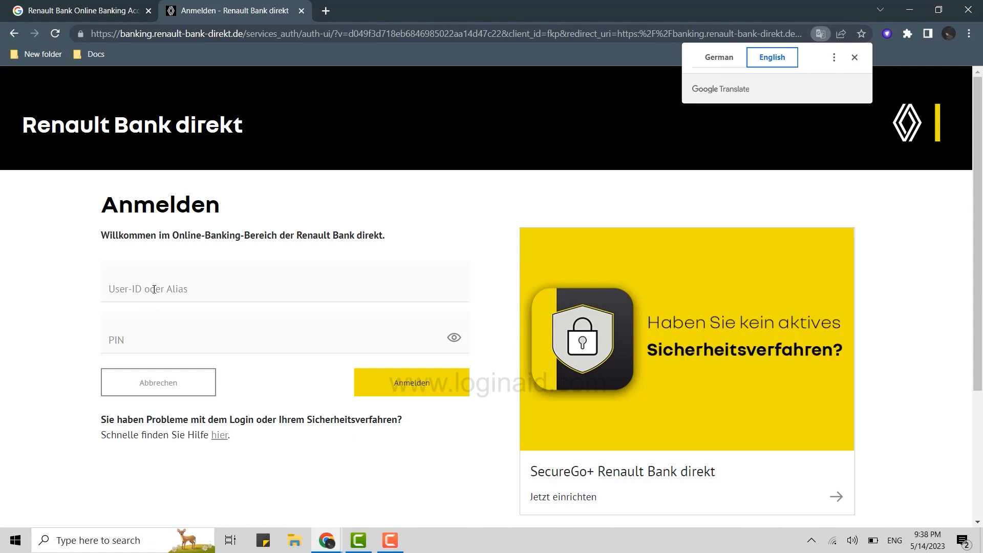
{"action": "type", "text": "alexablkad"}
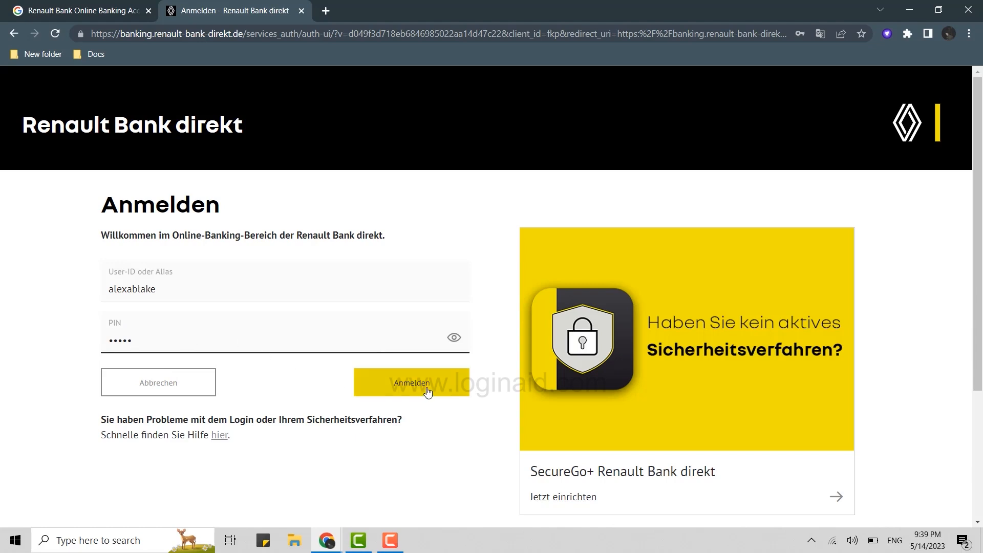
{"action": "left_click", "coordinate": [820, 34]}
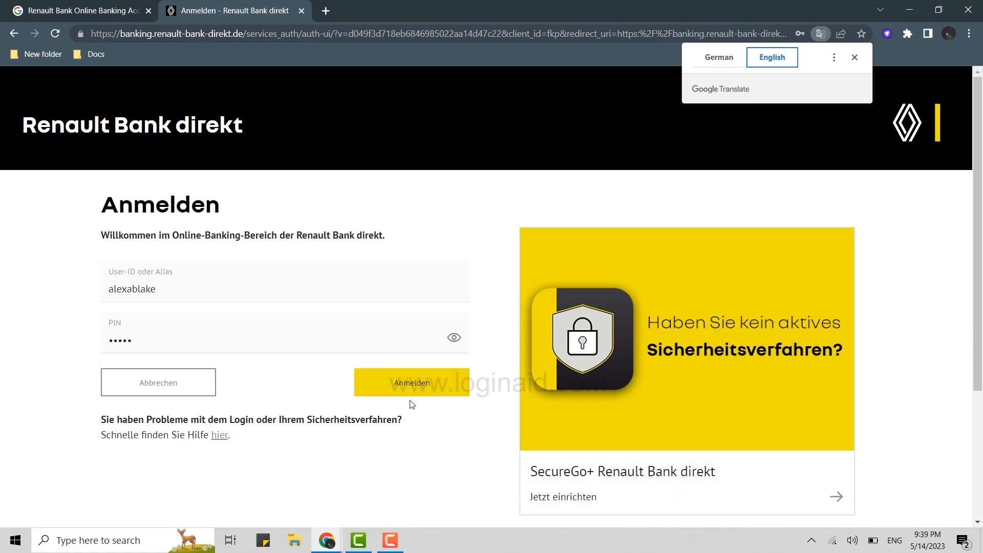